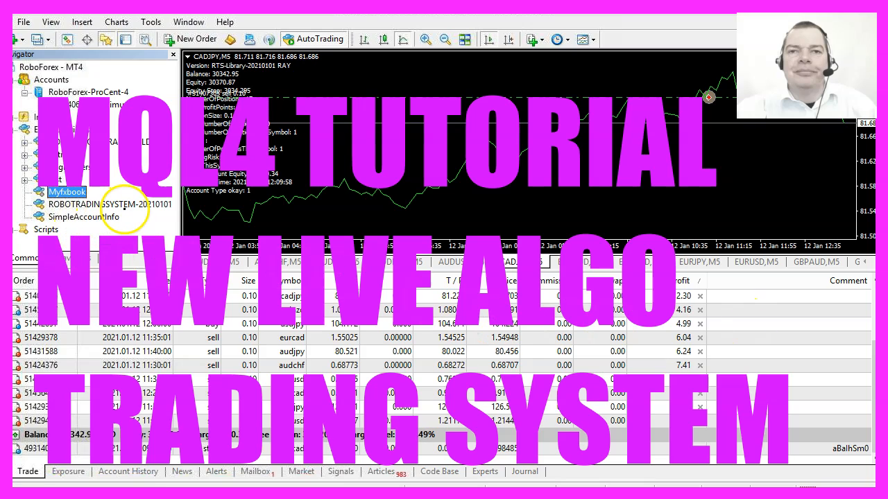
Select the trading system expert advisor and decline closing all open positions with Nein
left_click(104, 204)
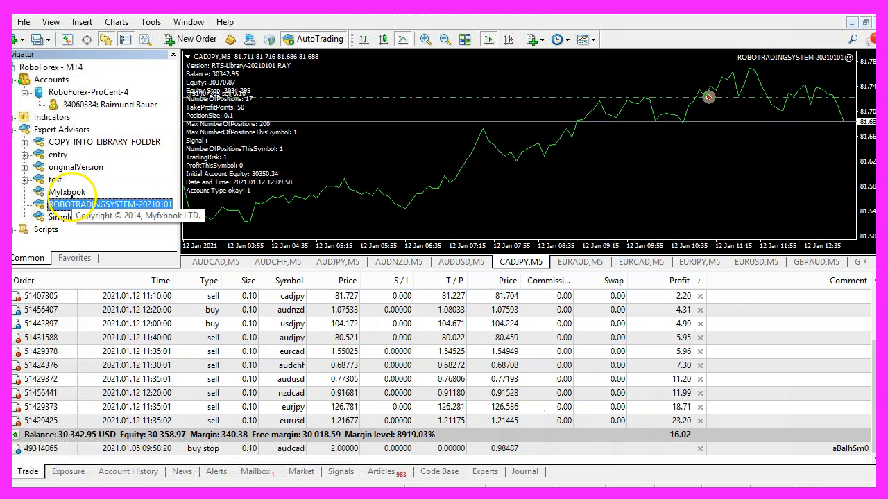
left_click(67, 191)
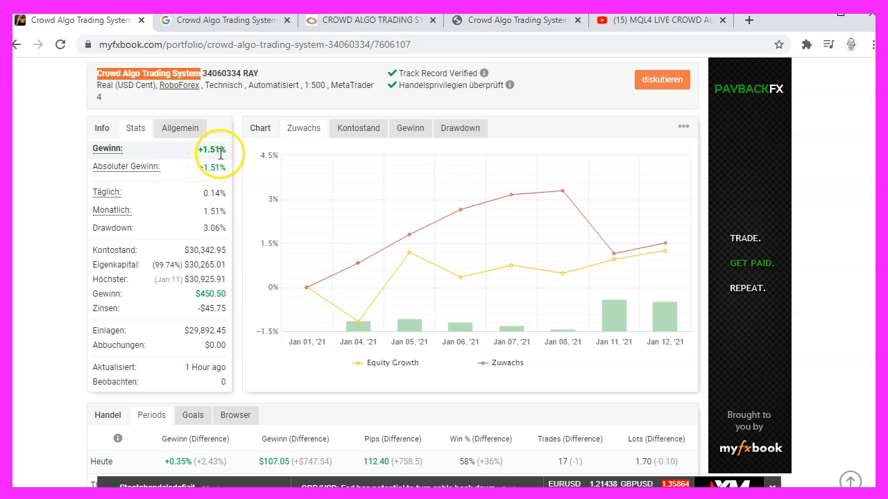
mouse_move(306, 288)
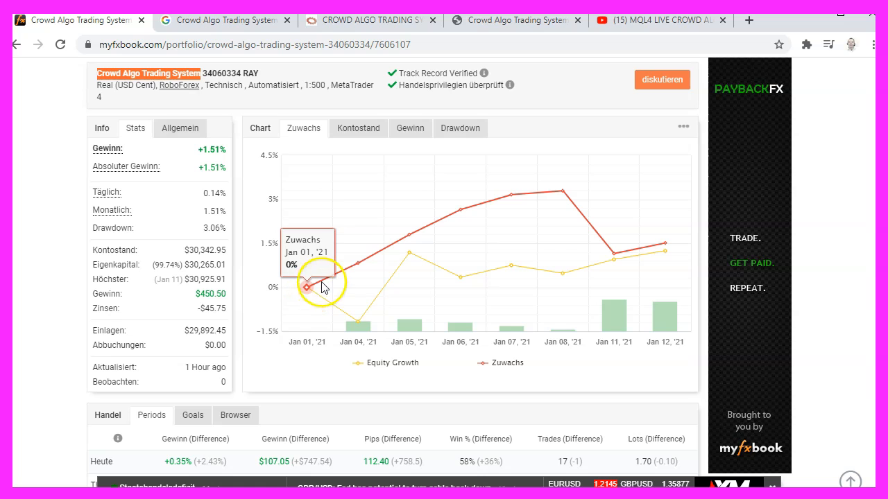
mouse_move(438, 222)
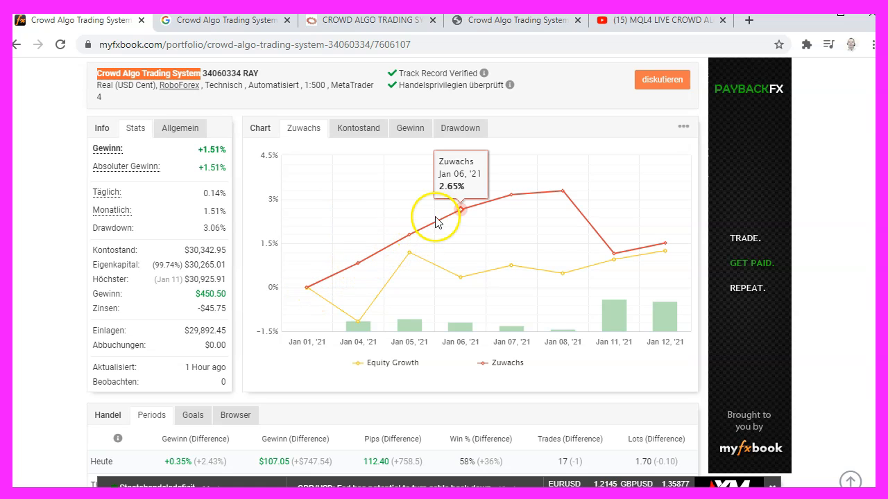
mouse_move(563, 192)
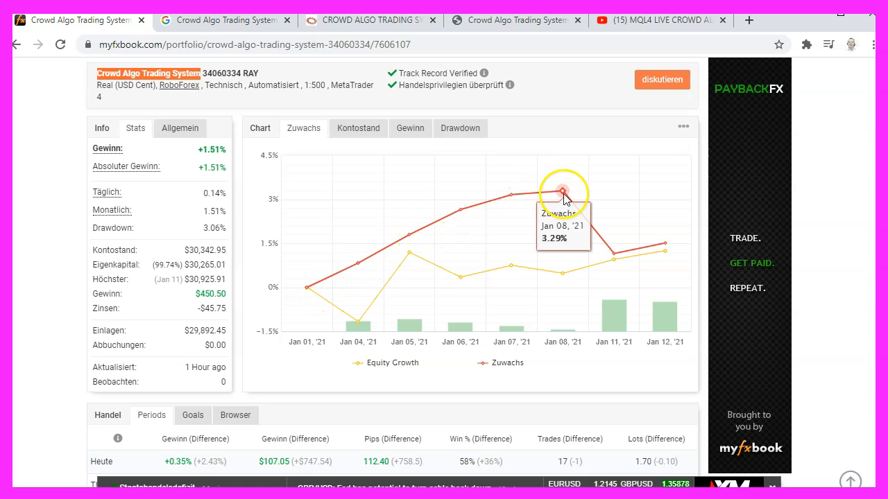
mouse_move(563, 196)
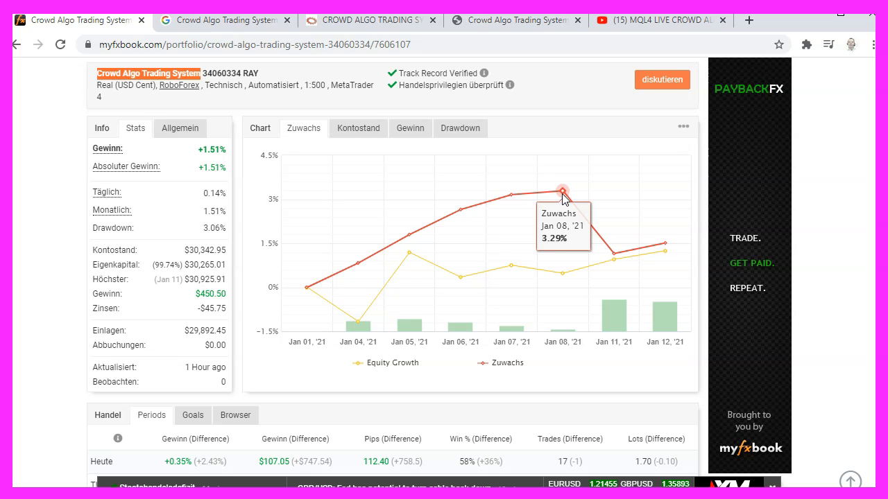
mouse_move(307, 286)
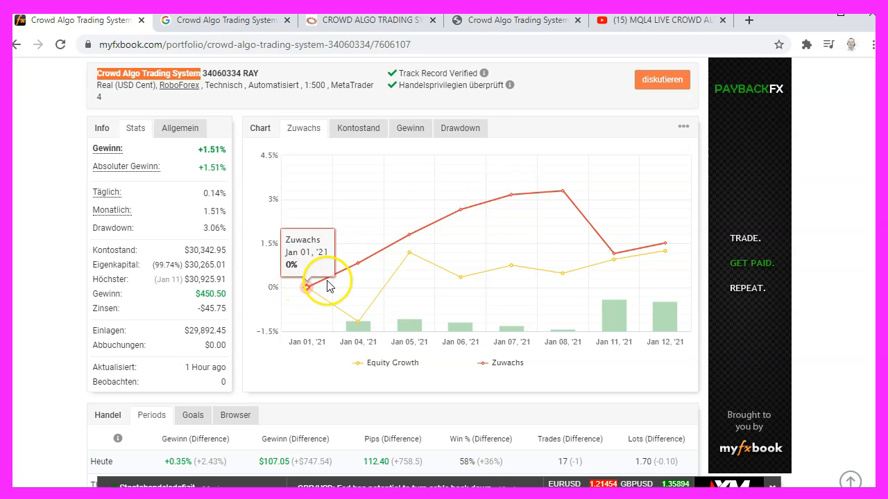
mouse_move(494, 206)
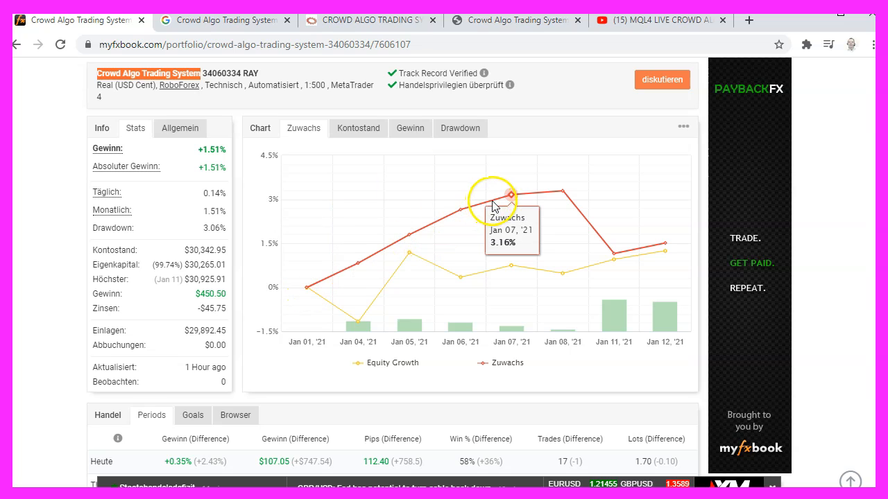
mouse_move(563, 192)
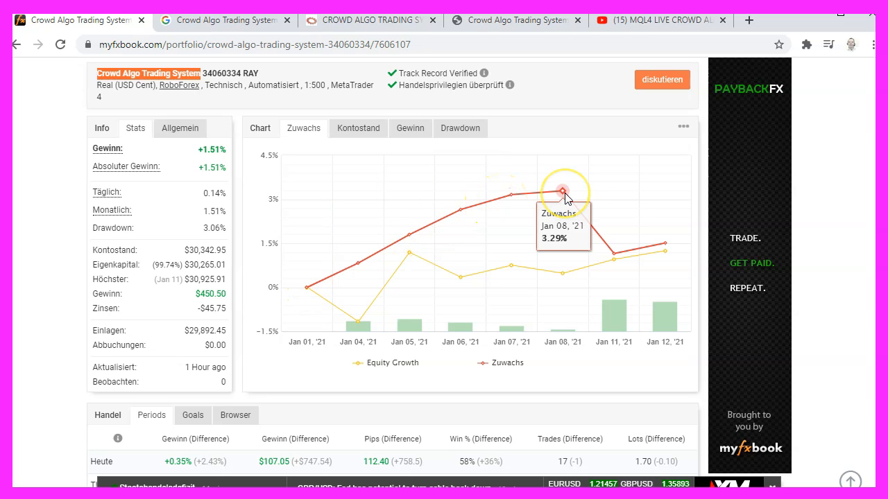
mouse_move(612, 250)
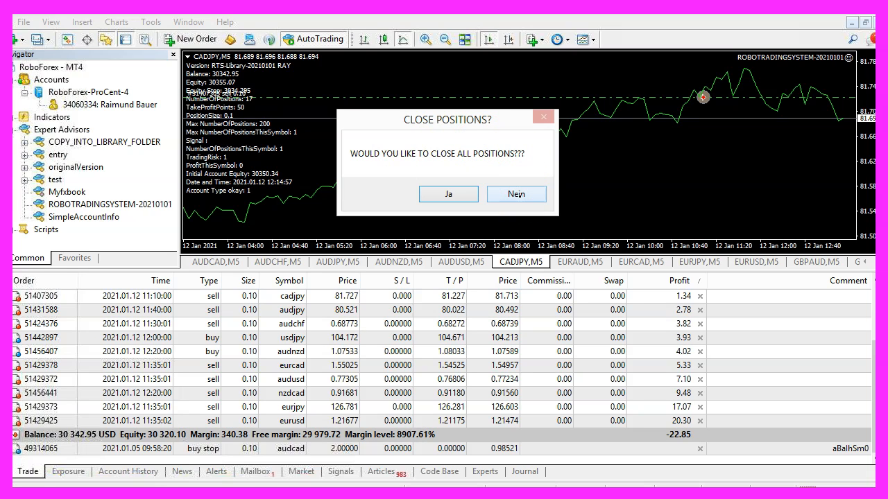
left_click(516, 193)
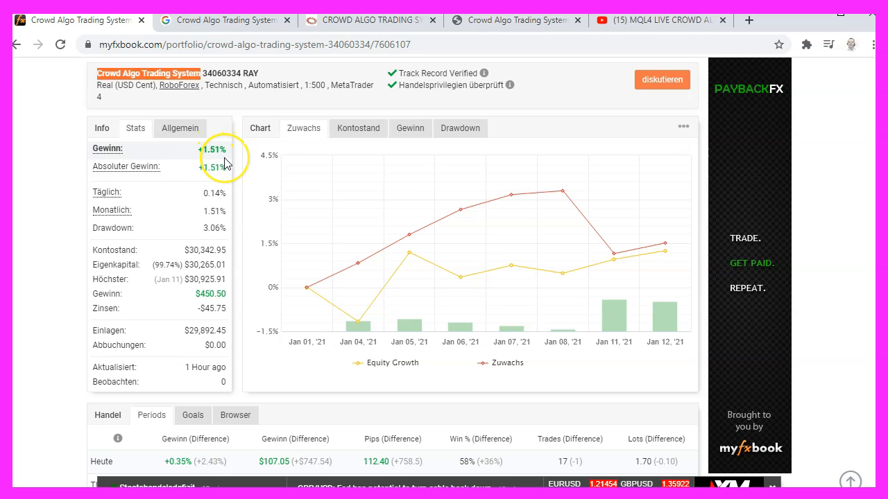
mouse_move(211, 163)
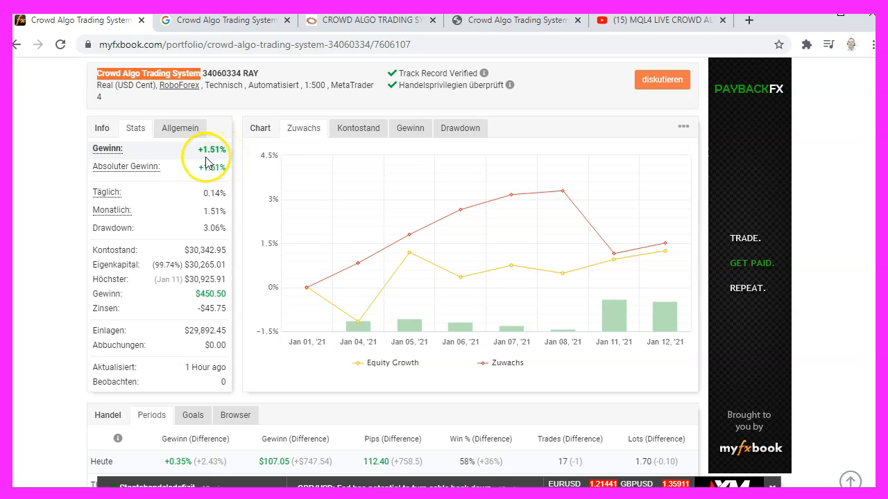
mouse_move(222, 164)
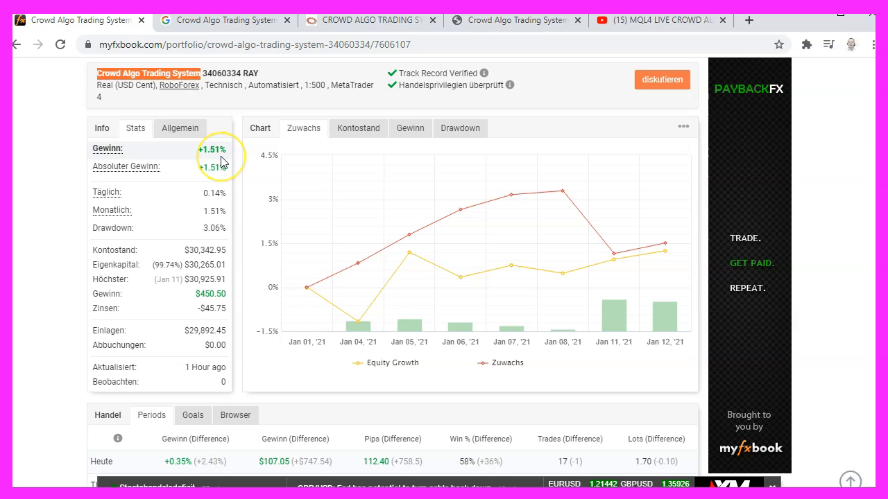
mouse_move(177, 161)
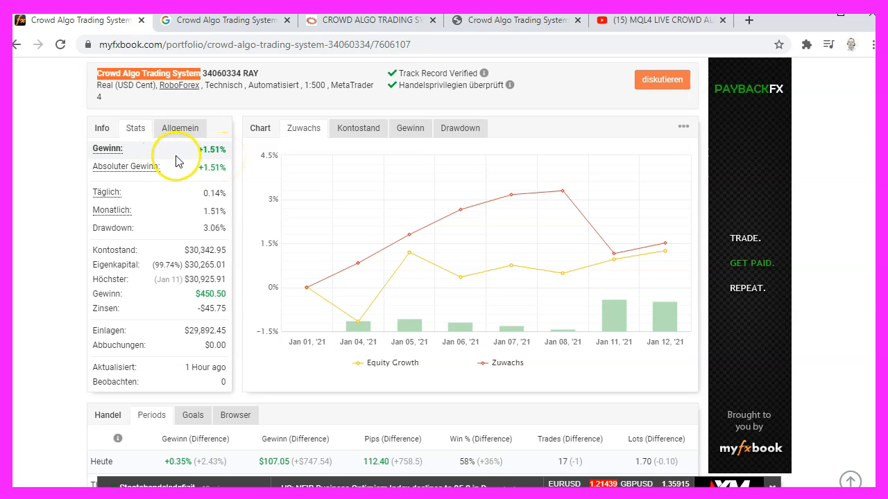
mouse_move(101, 89)
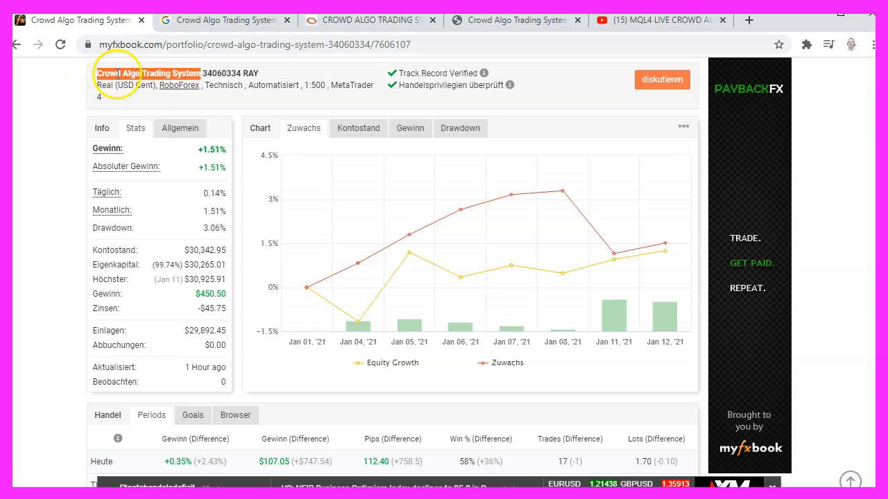
right_click(136, 78)
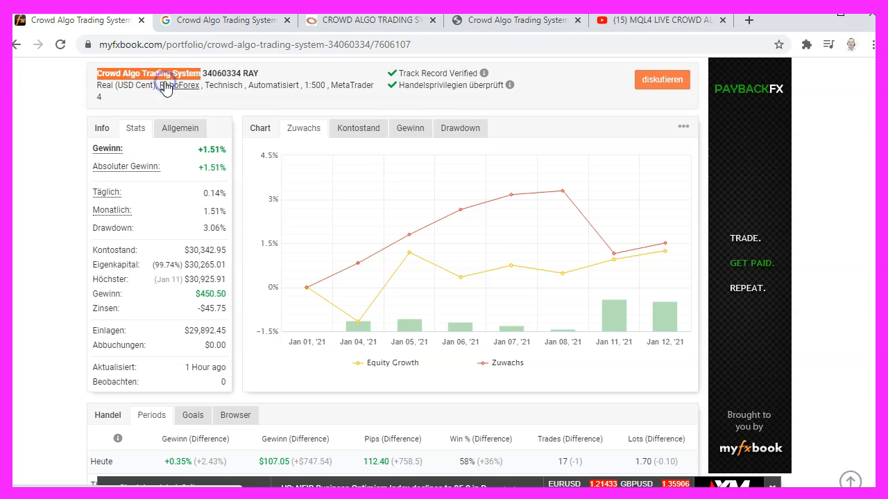
left_click(222, 19)
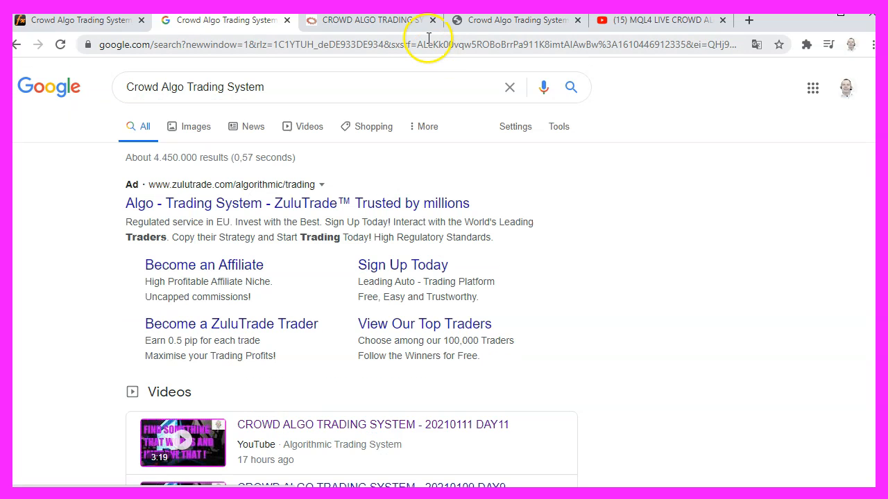
Open the CROWD ALGO TRADING SYSTEM DAY11 YouTube video and scroll its description
scroll("down", 3)
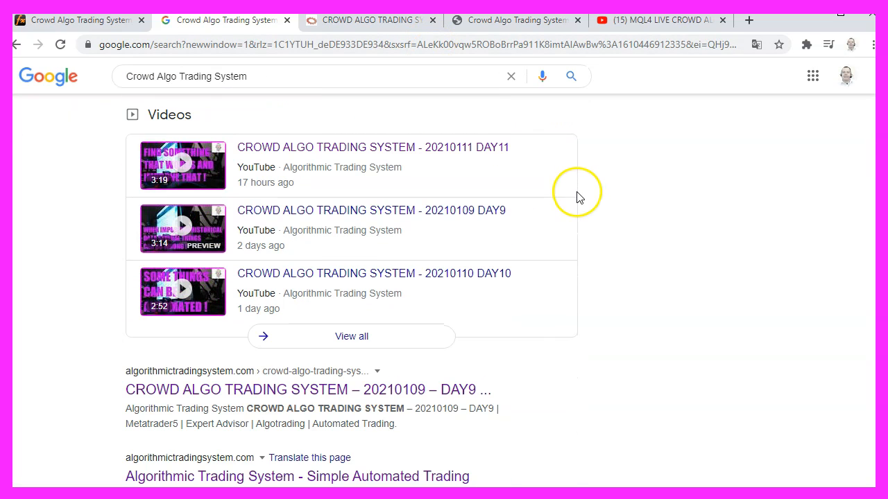
mouse_move(225, 170)
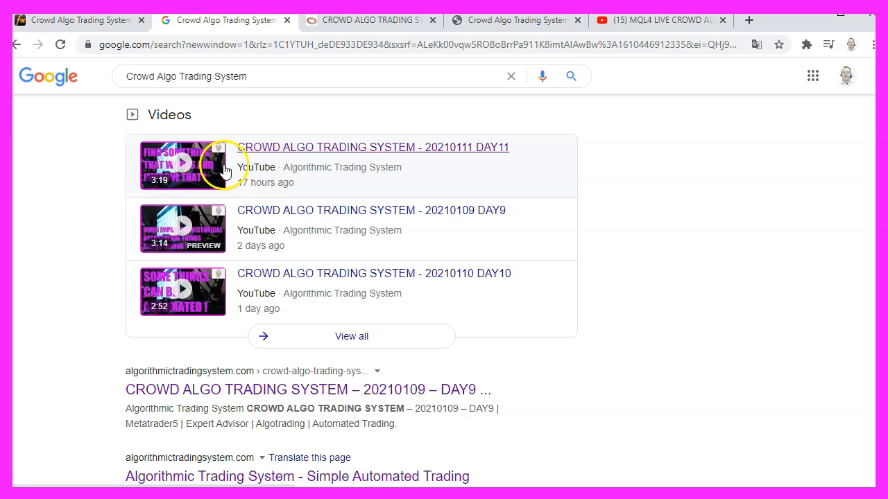
left_click(374, 147)
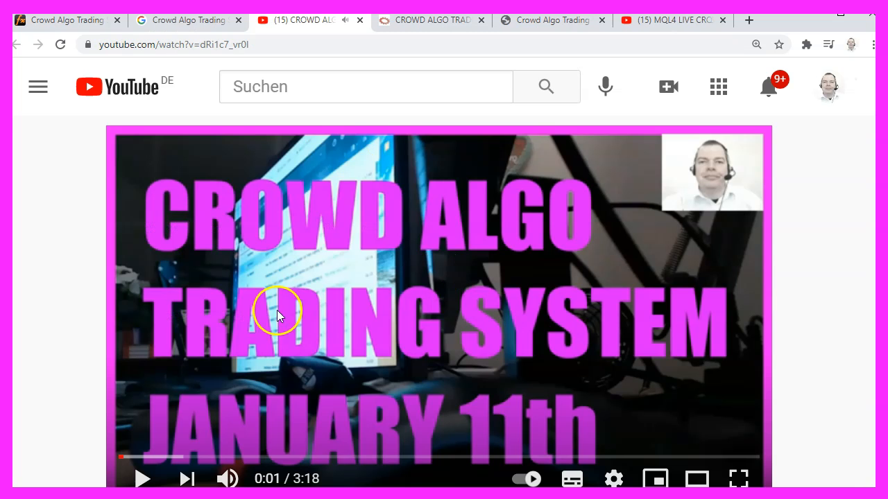
scroll("down", 3)
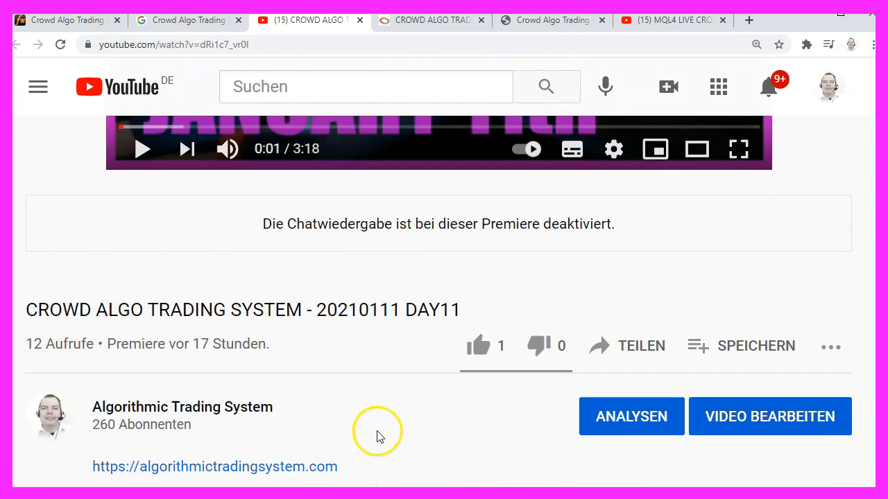
scroll("up", 3)
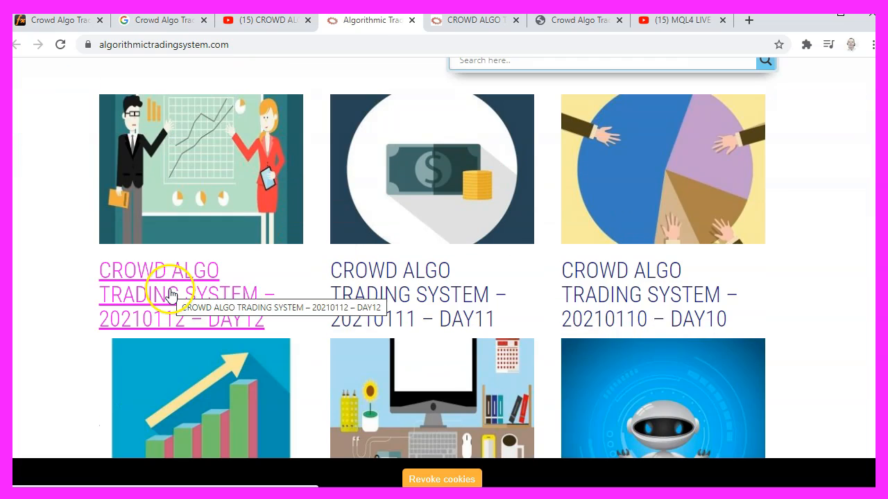
Dismiss the Google Translate prompt on the algorithmictradingsystem.com Day 12 post
left_click(170, 293)
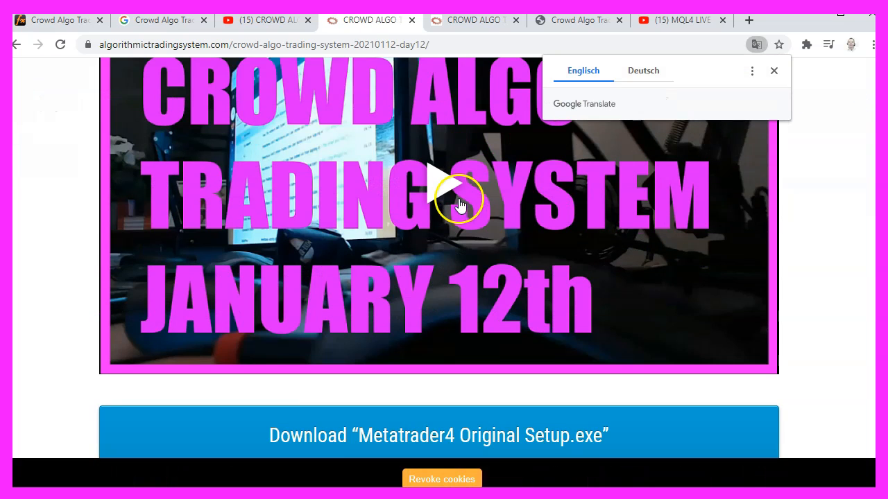
scroll("up", 3)
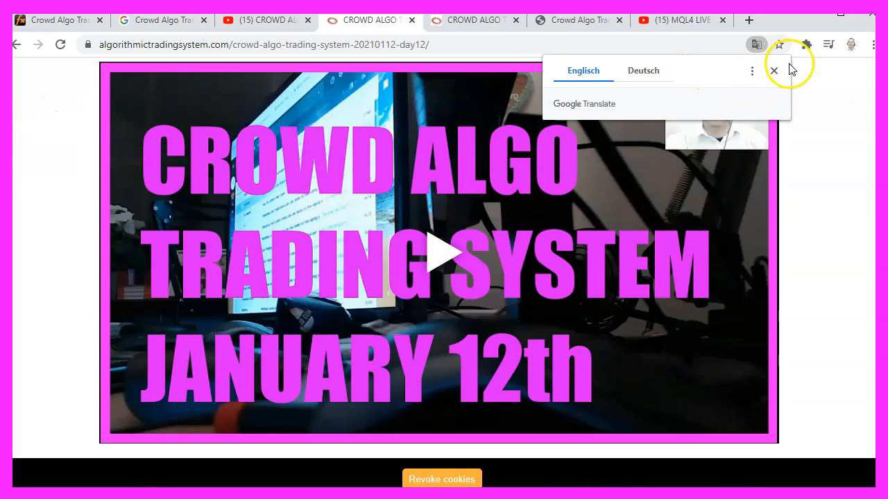
left_click(773, 70)
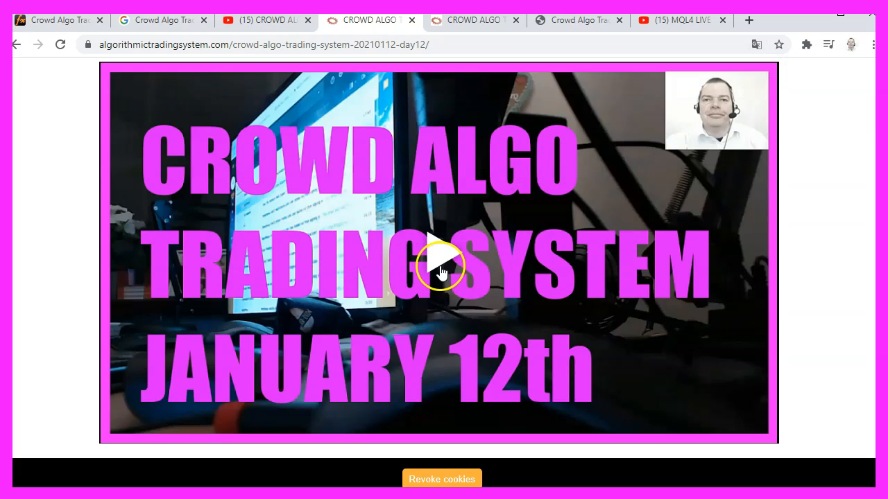
mouse_move(347, 269)
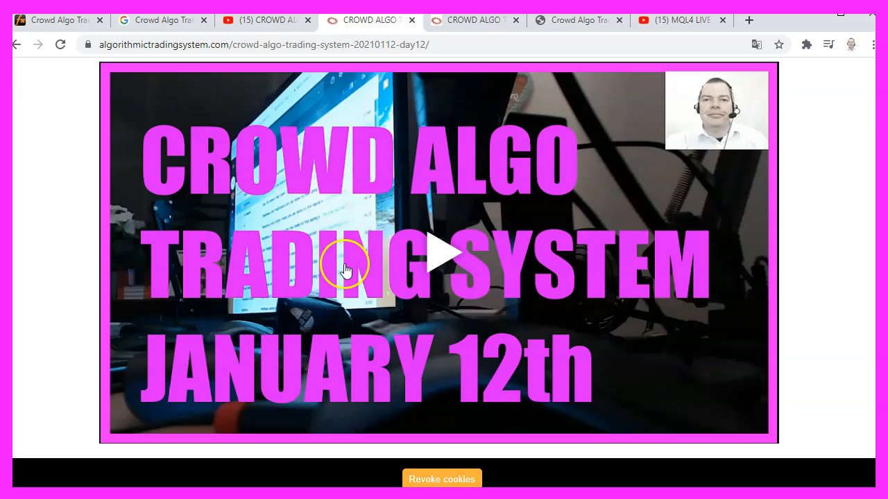
Scroll past the video and start the 'CROWD ALGO TRADING - CURRENT STATISTICS' download
scroll("down", 3)
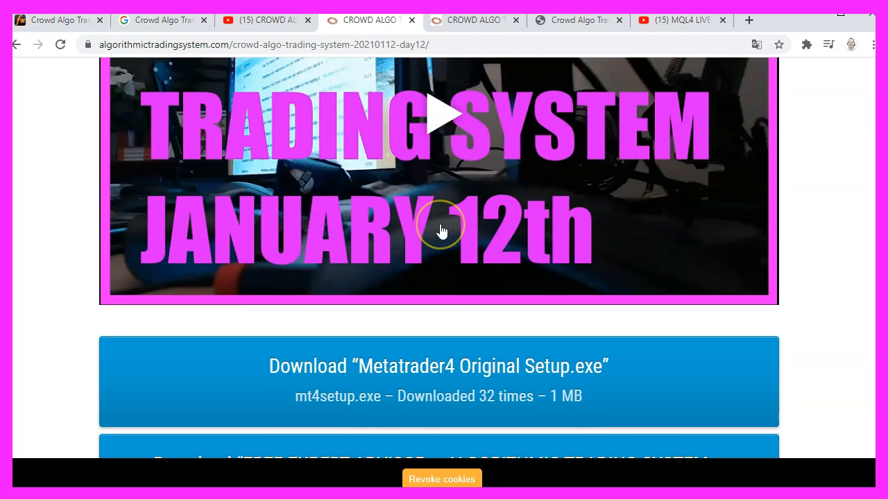
scroll("down", 3)
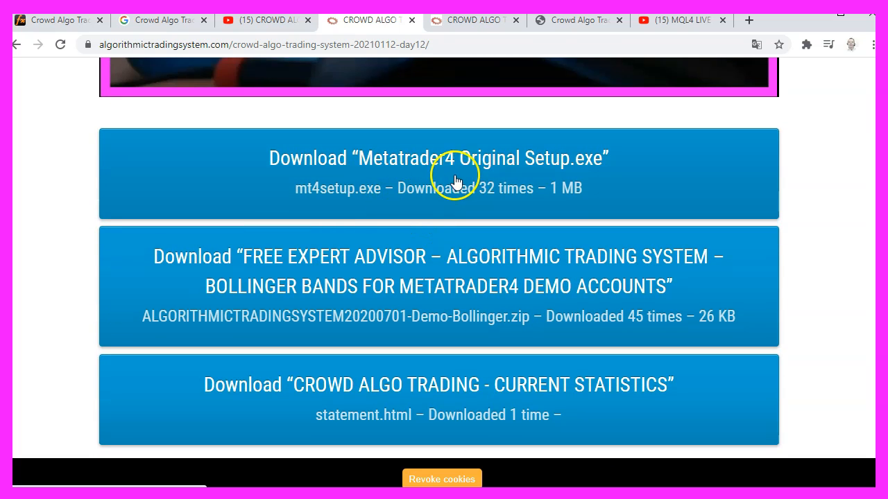
mouse_move(445, 286)
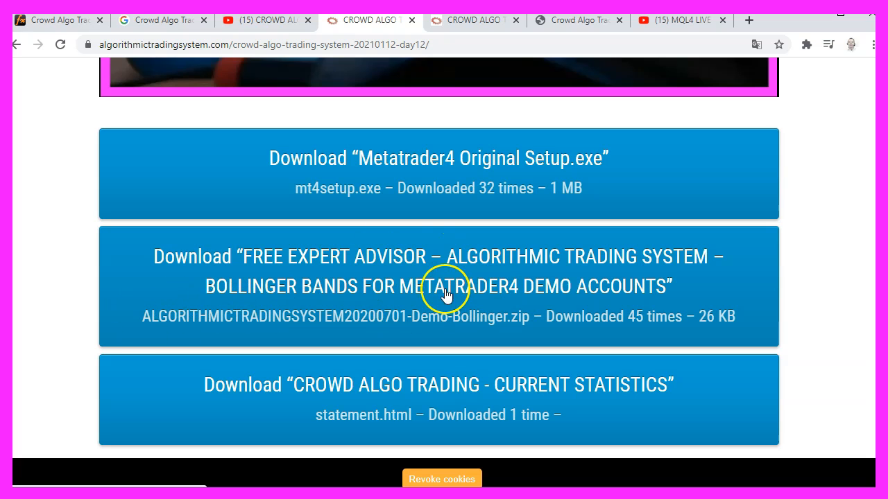
mouse_move(704, 262)
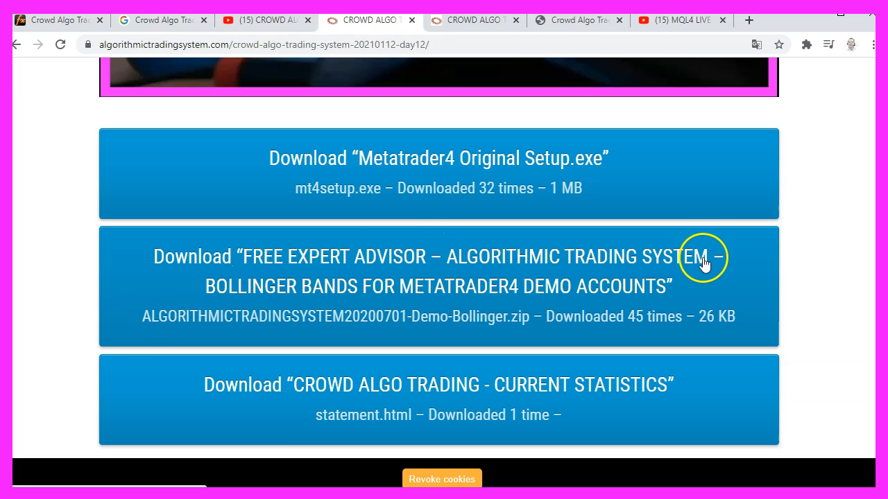
scroll("down", 3)
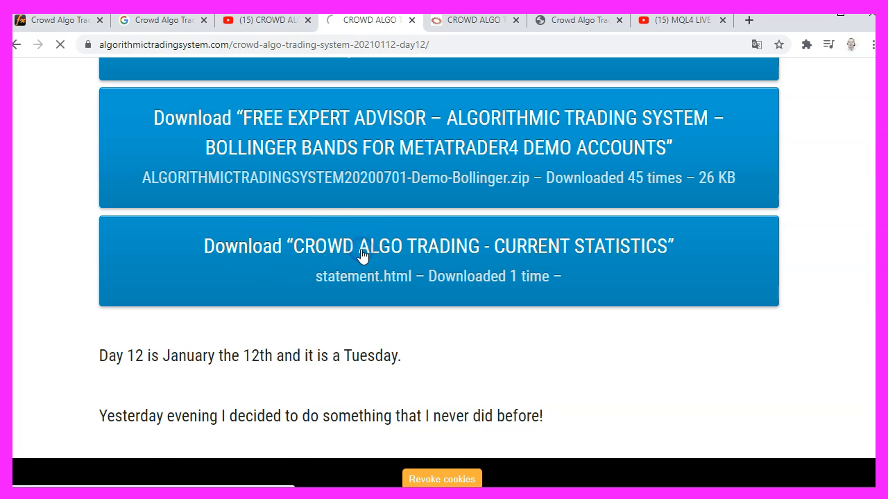
left_click(437, 246)
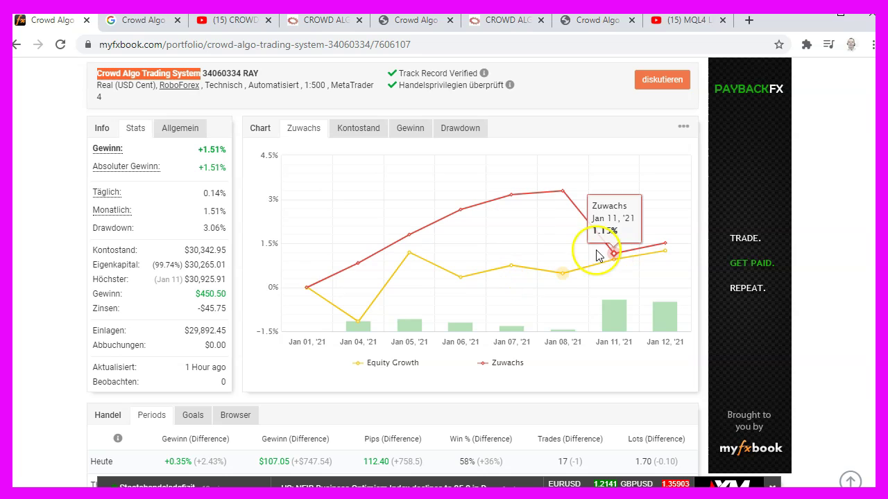
mouse_move(659, 251)
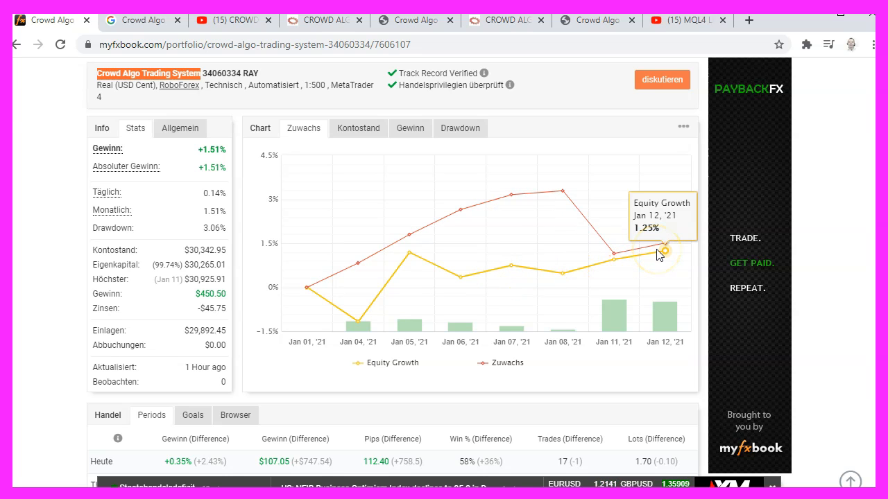
From the Portfolio monitor list, open the RTS20190301 system's statistics
left_click(169, 113)
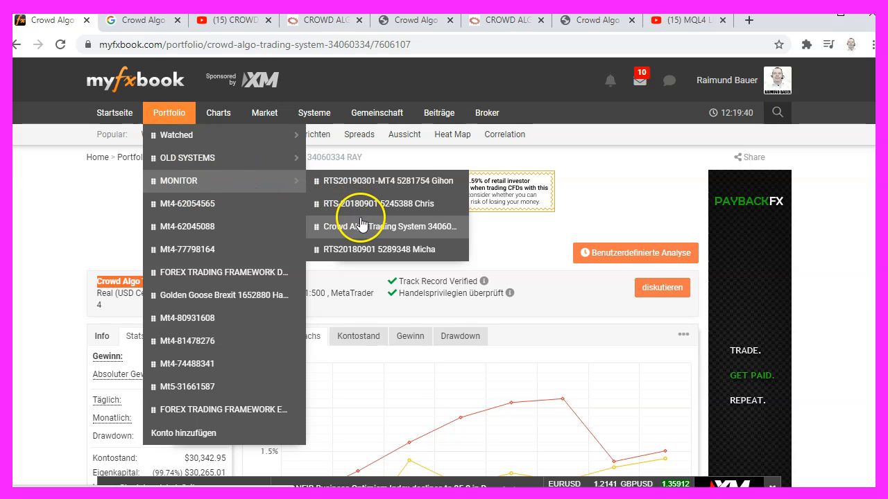
left_click(384, 227)
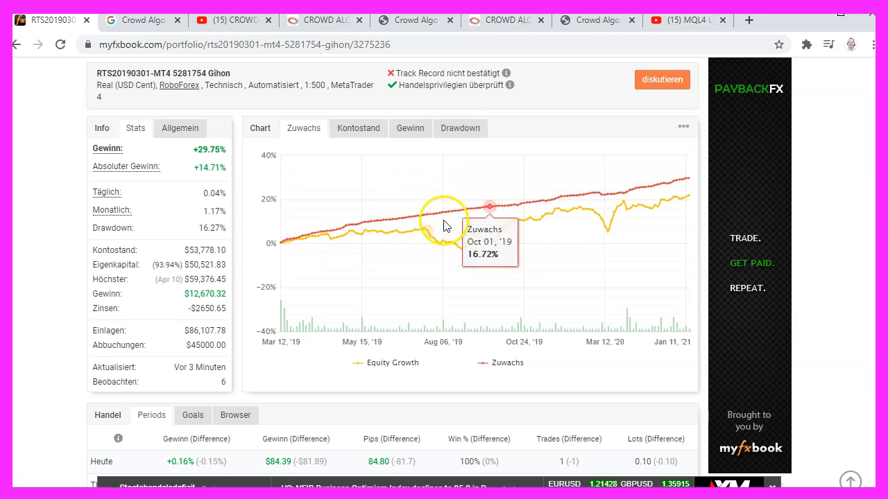
mouse_move(654, 184)
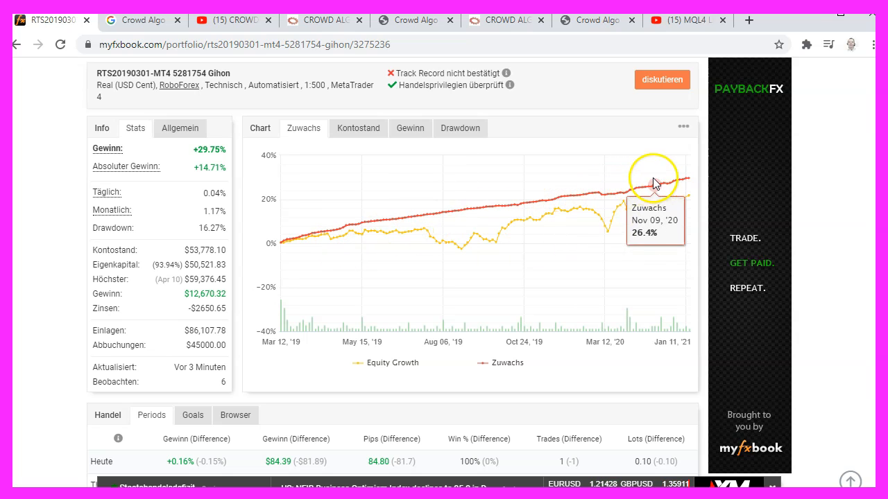
mouse_move(692, 178)
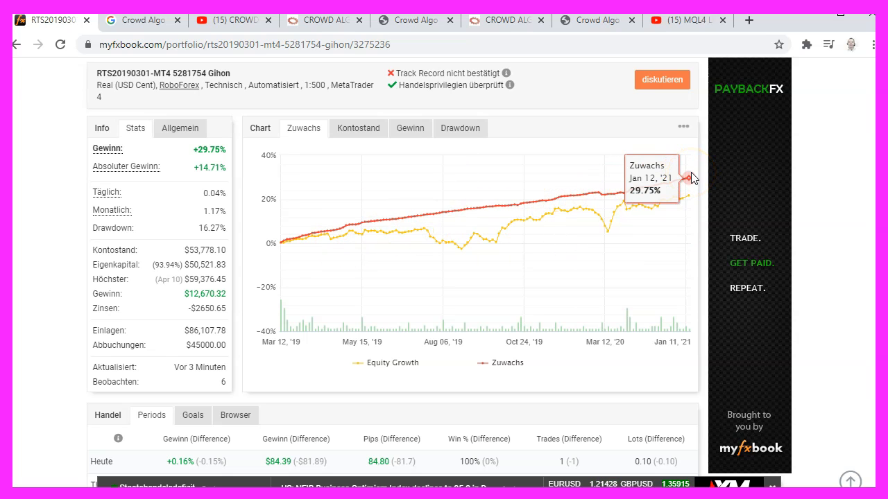
mouse_move(609, 229)
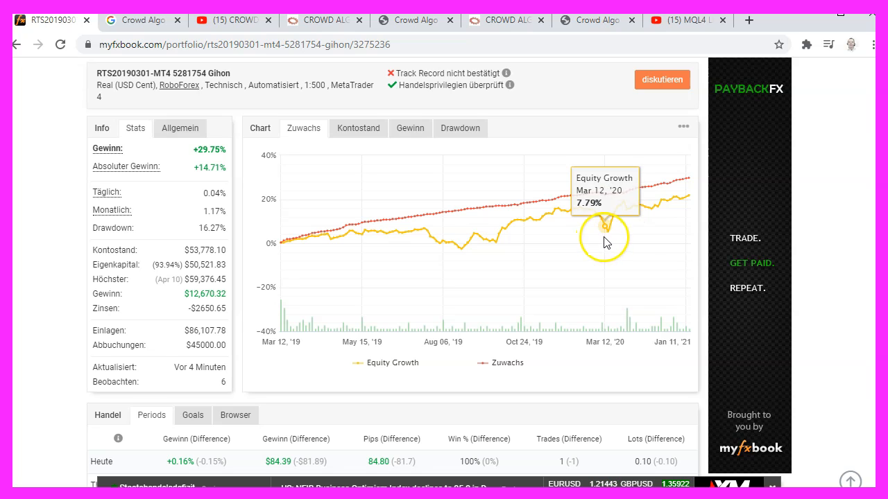
mouse_move(686, 202)
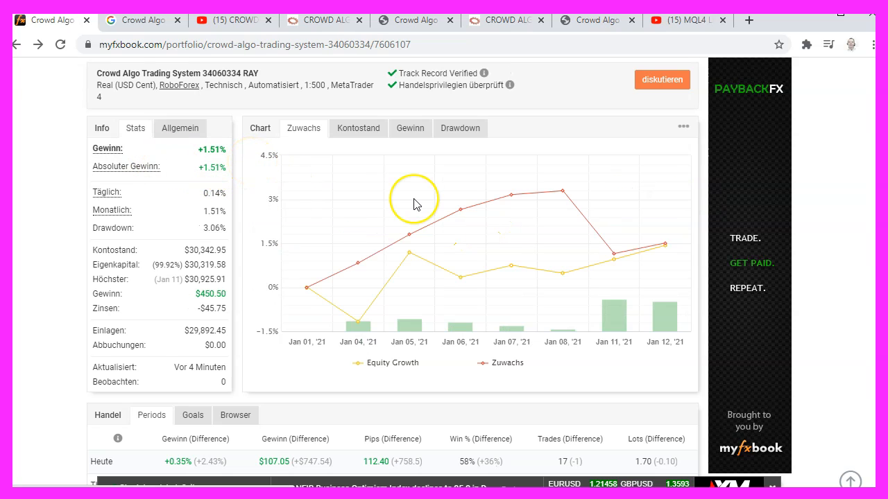
mouse_move(460, 277)
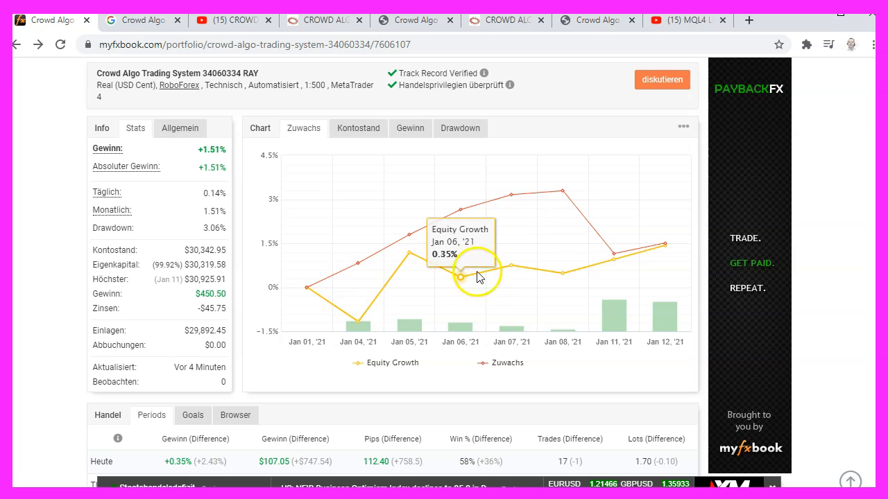
mouse_move(655, 250)
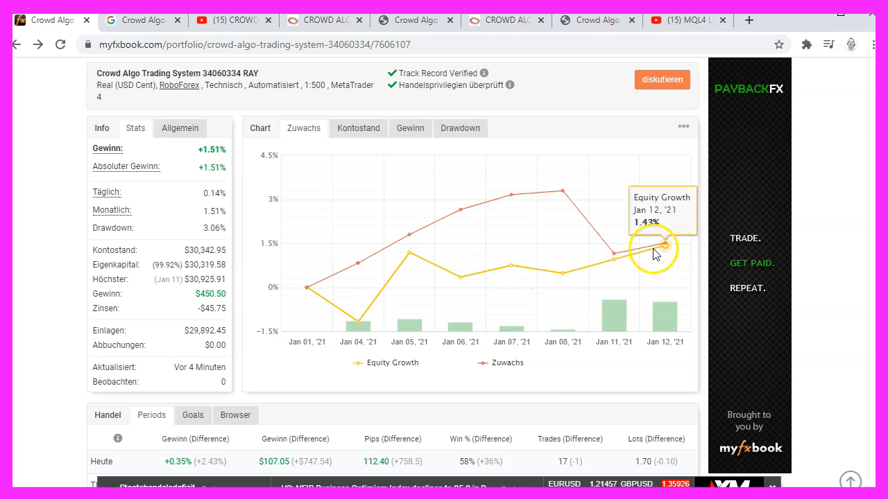
mouse_move(142, 225)
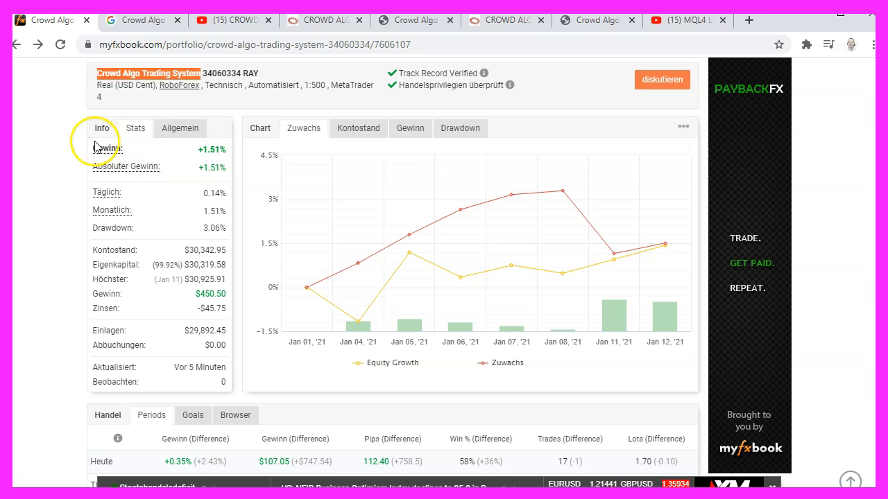
mouse_move(151, 73)
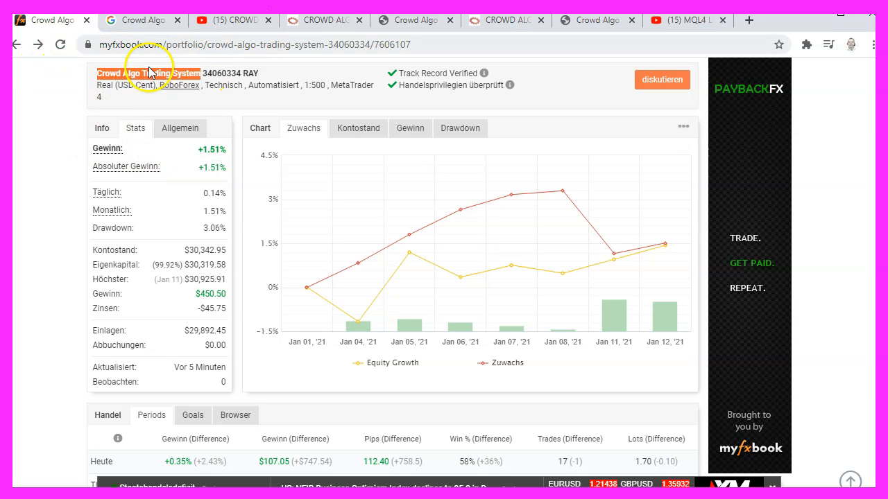
Return to the Google results for 'Crowd Algo Trading System' and scroll up
left_click(139, 20)
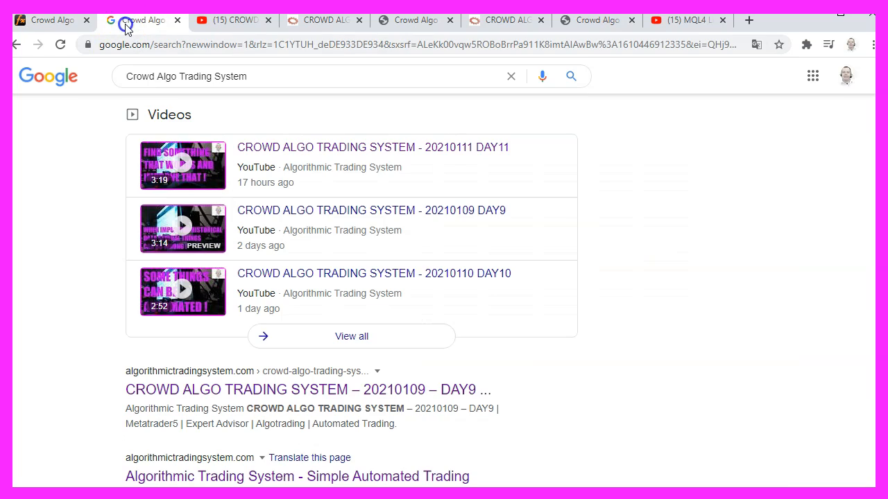
scroll("up", 3)
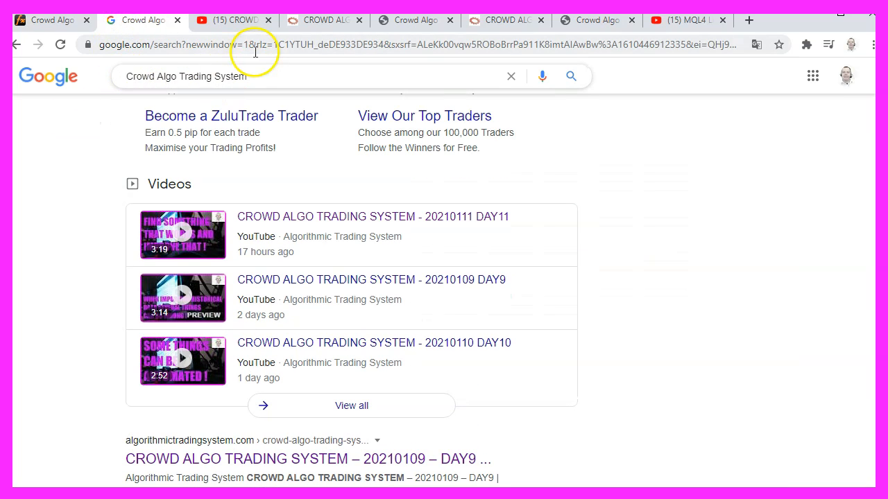